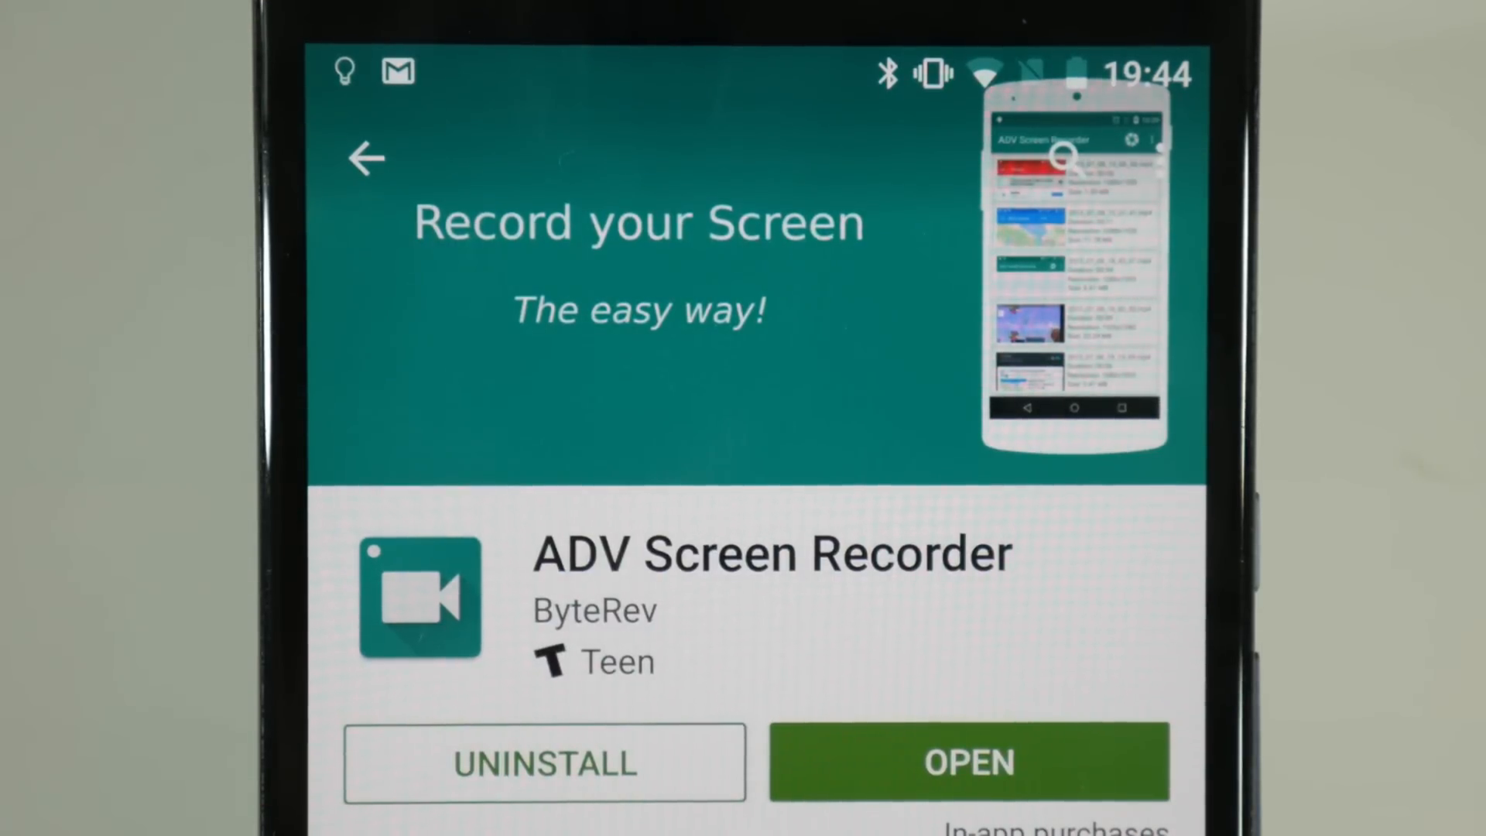
Step: Swipe across the home screens, scroll the app list and launch ADV Screen Recorder
click(966, 761)
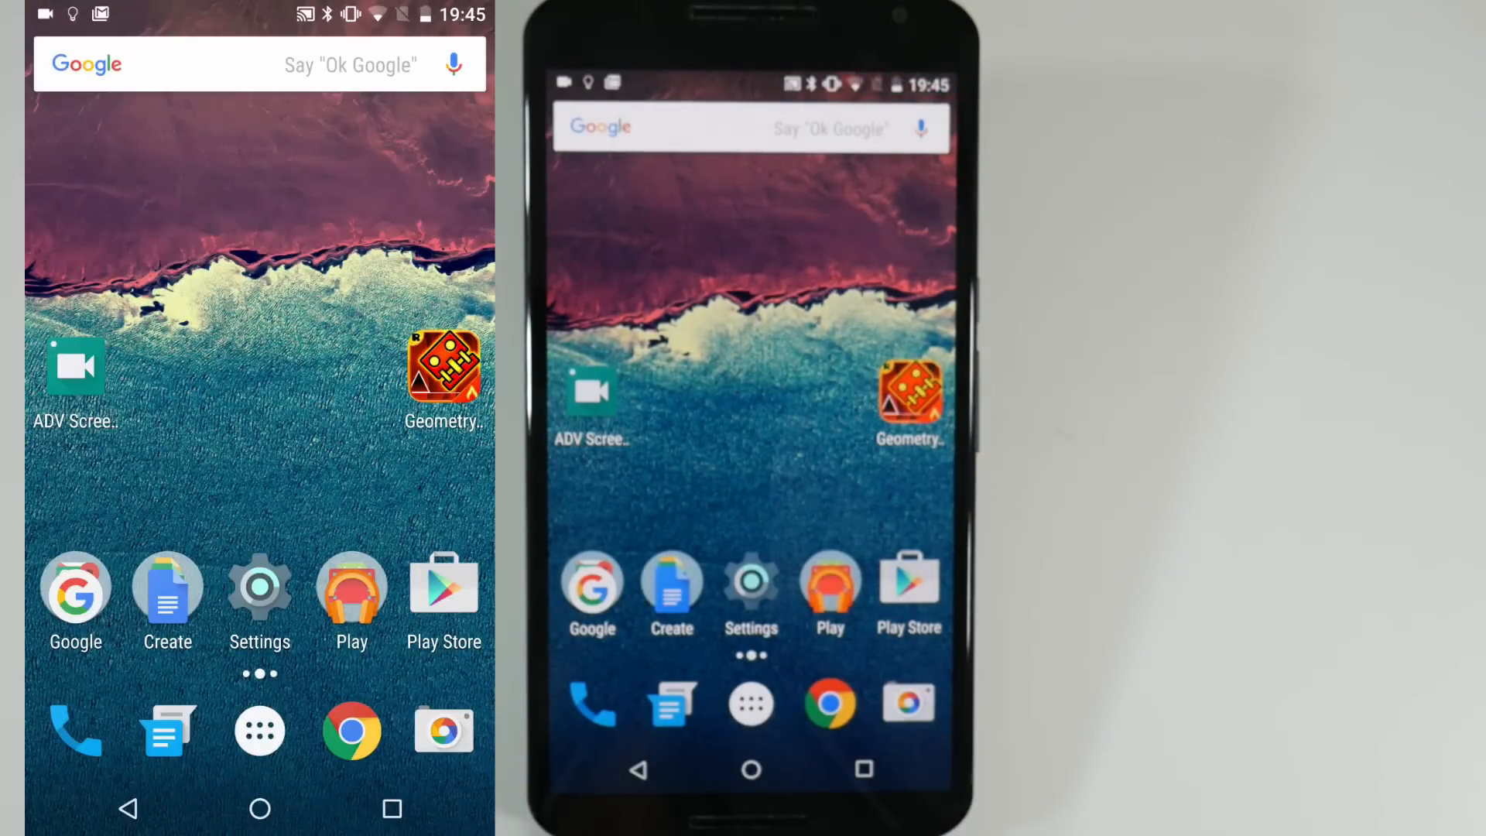
scroll(left, 3)
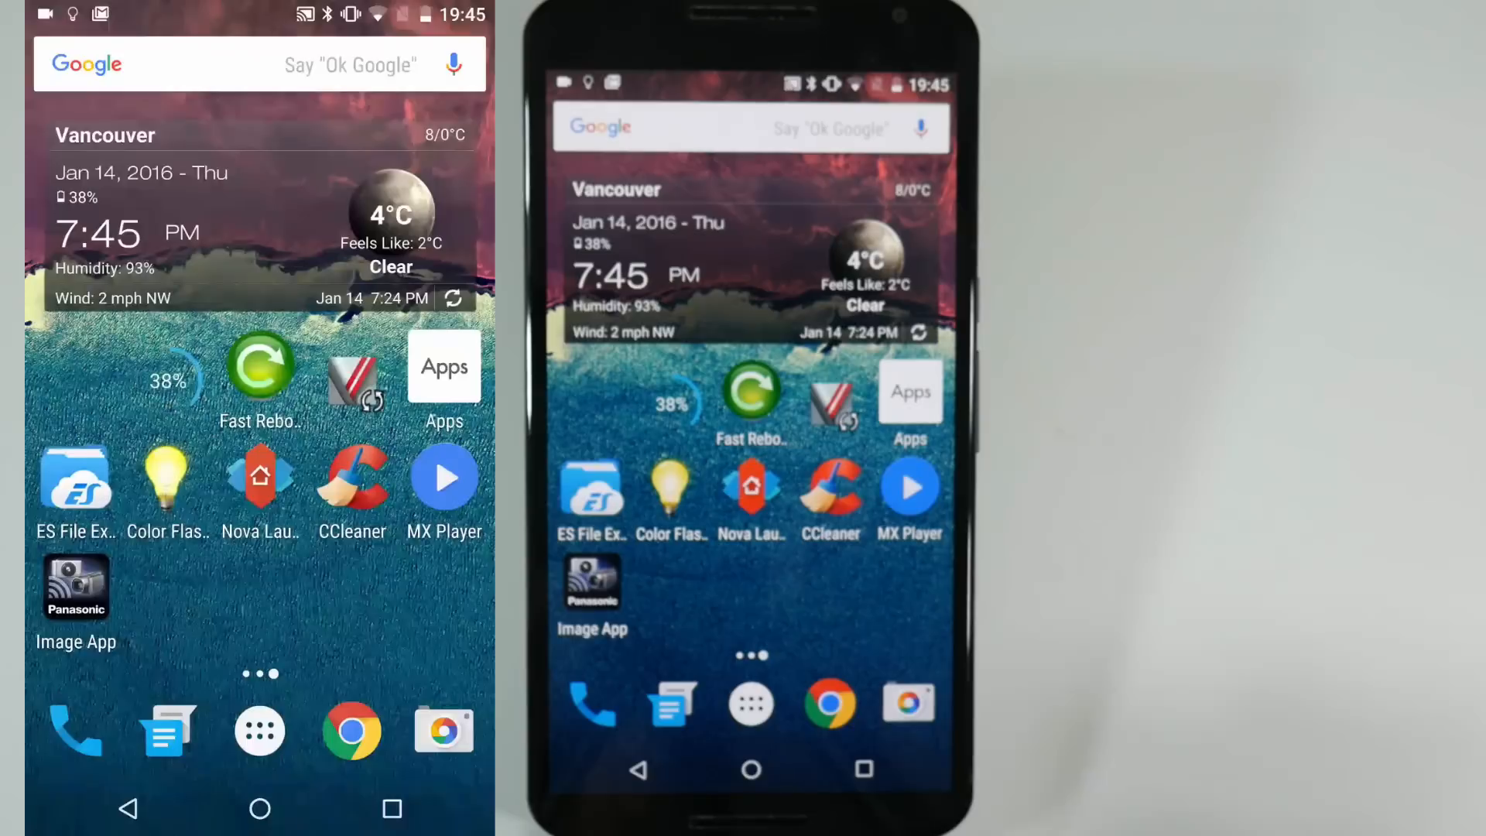
scroll(left, 3)
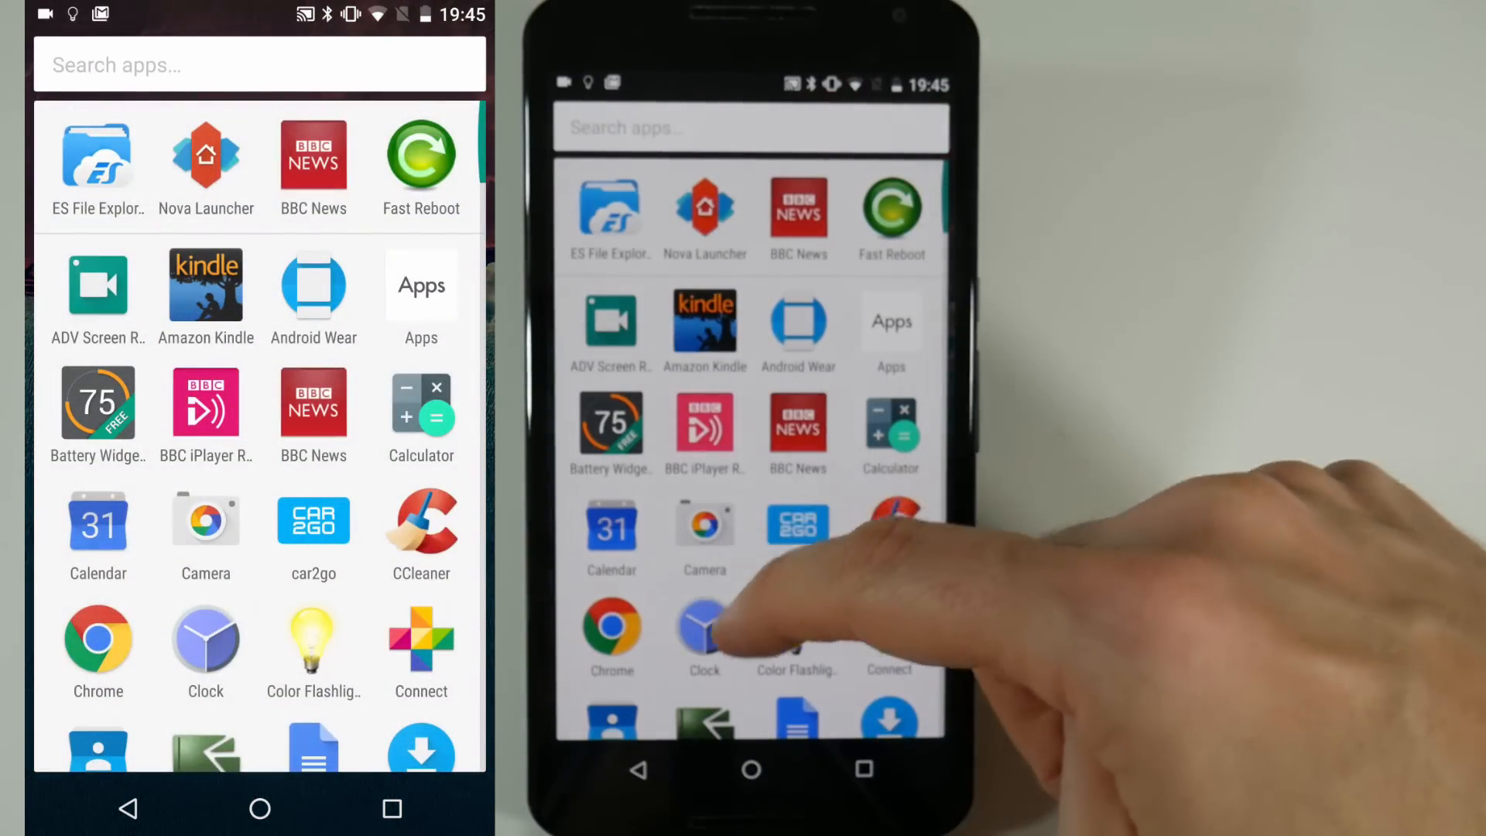
scroll(down, 3)
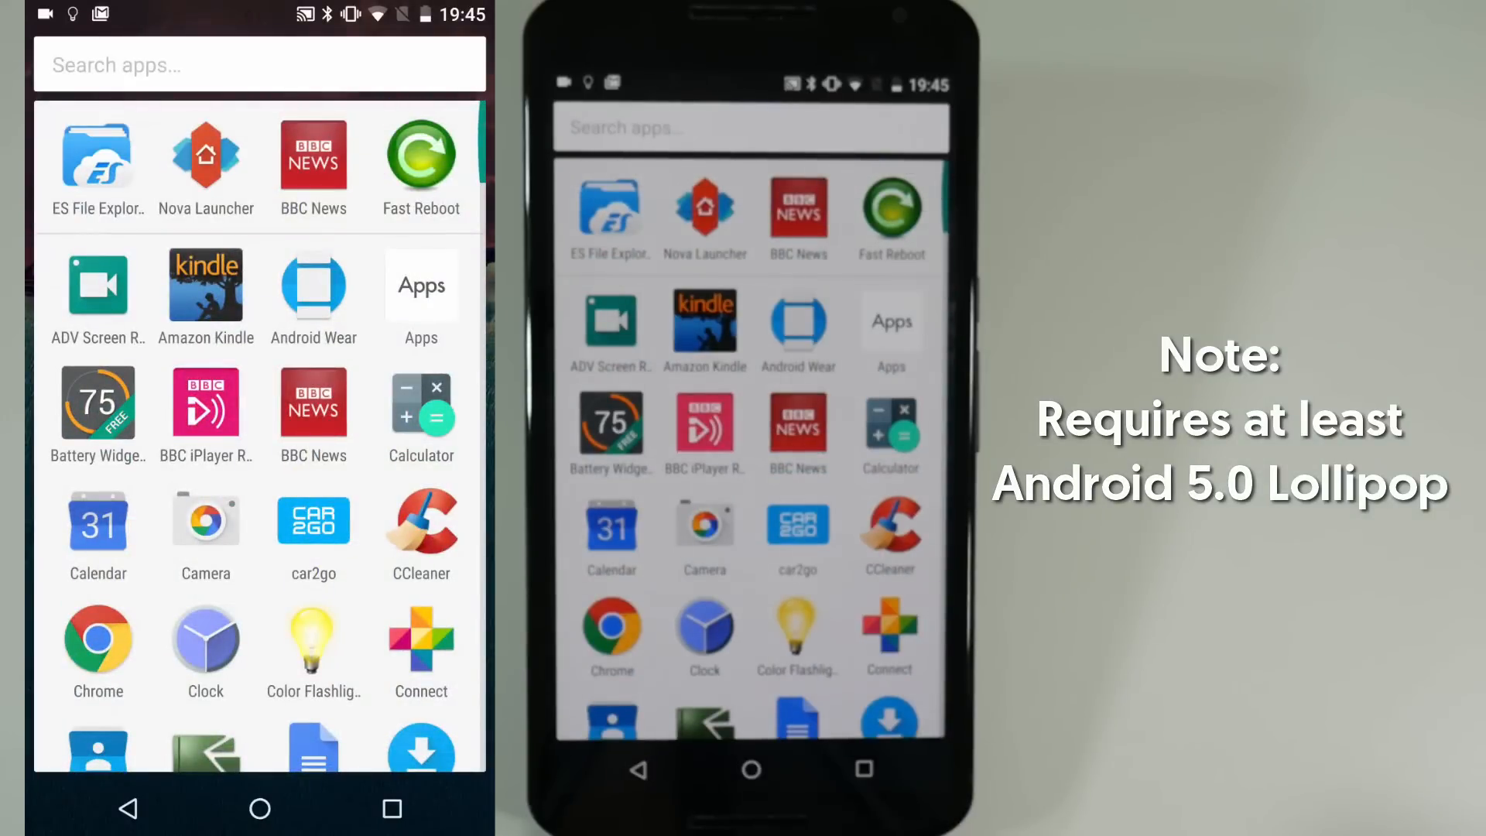
click(313, 154)
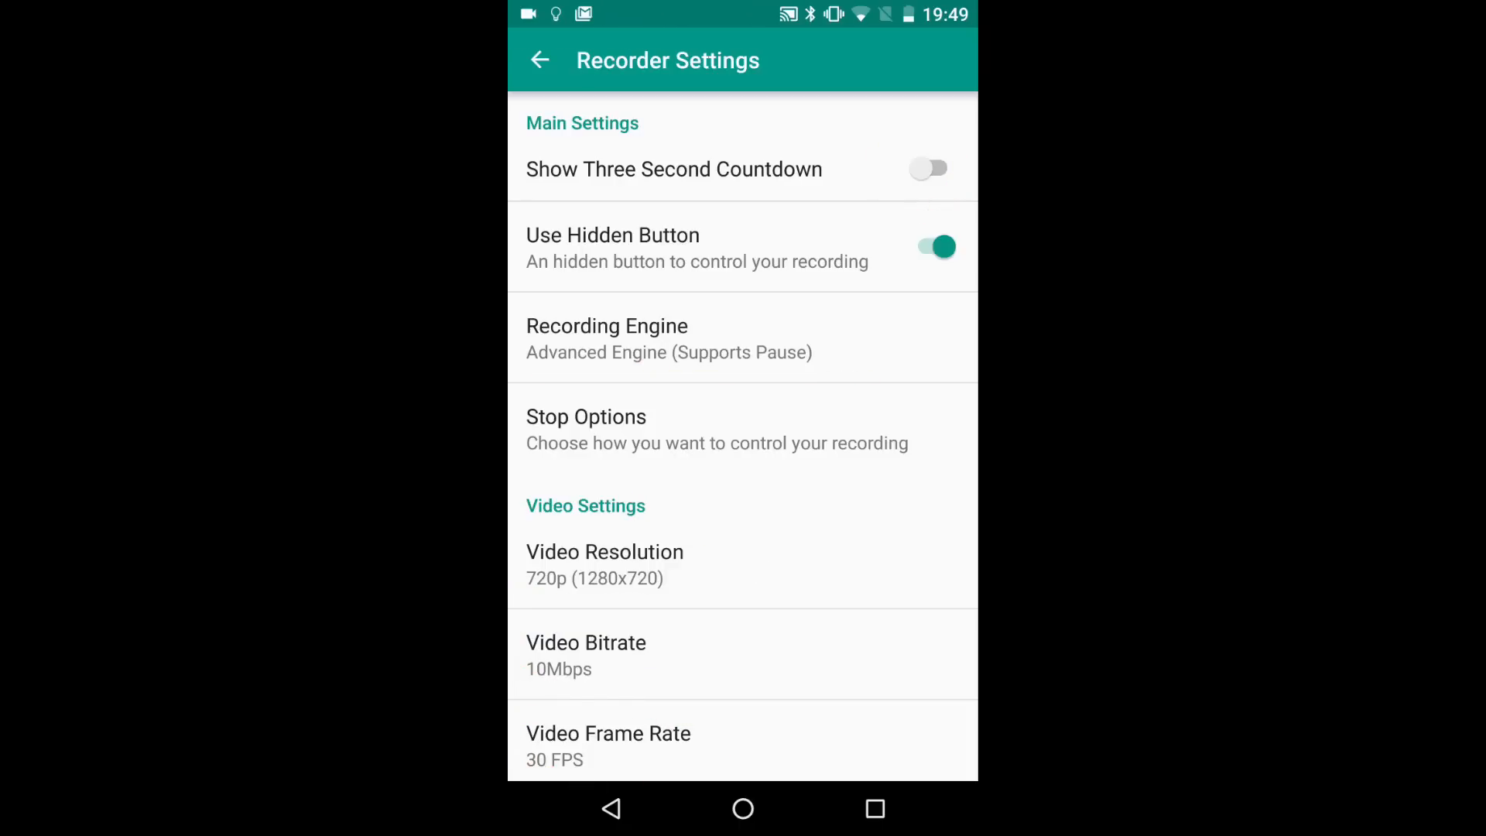
Step: Scroll down the Recorder Settings list past the 720p, 10Mbps, 30 FPS video options
scroll(down, 3)
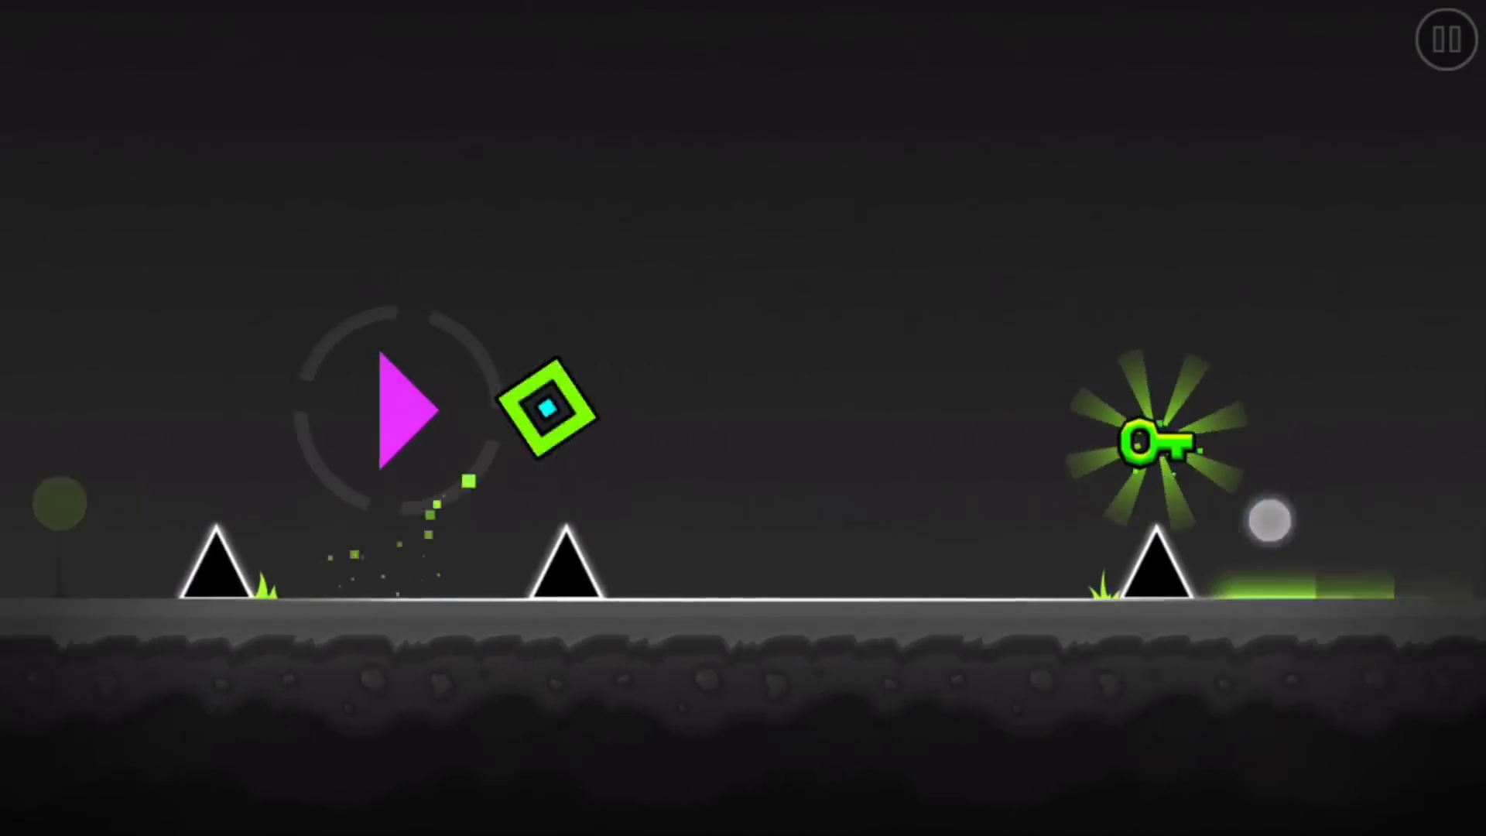
Step: Leave the Geometry Dash level and return to the Android home screen
key(home)
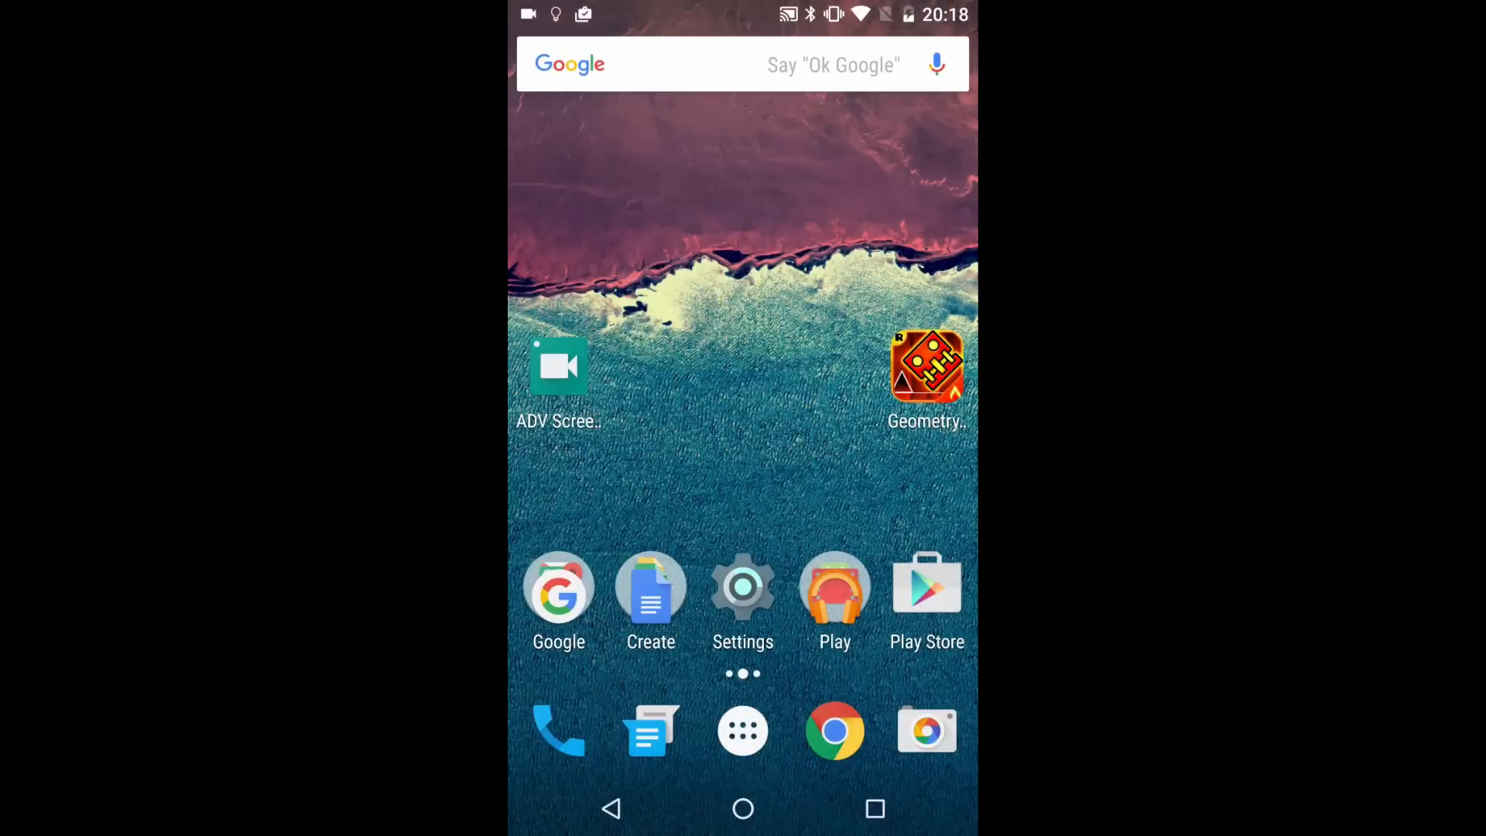
Step: Show the full app list and scroll down to reach Geometry Dash
click(741, 729)
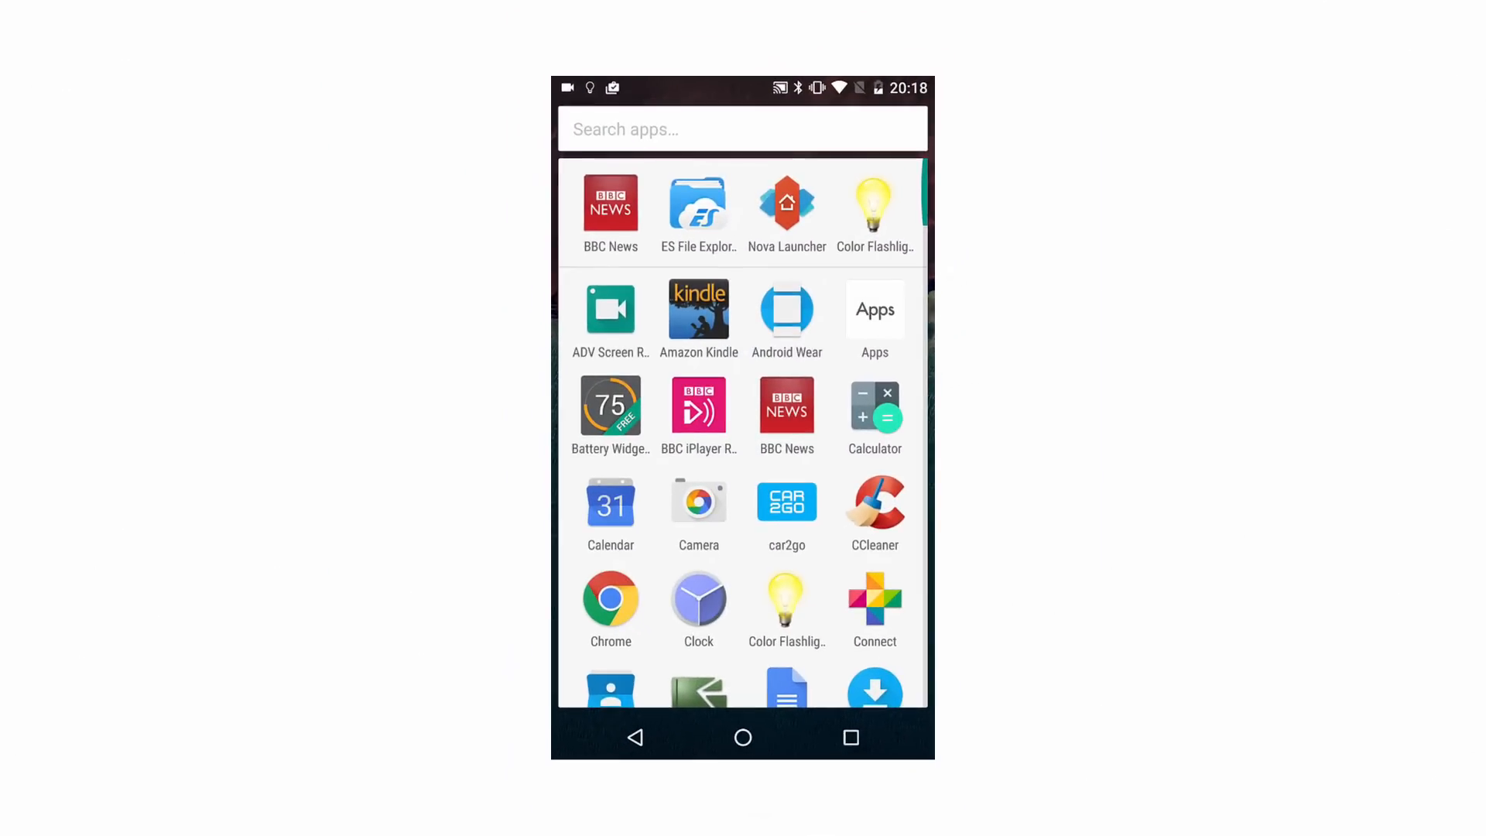
scroll(down, 3)
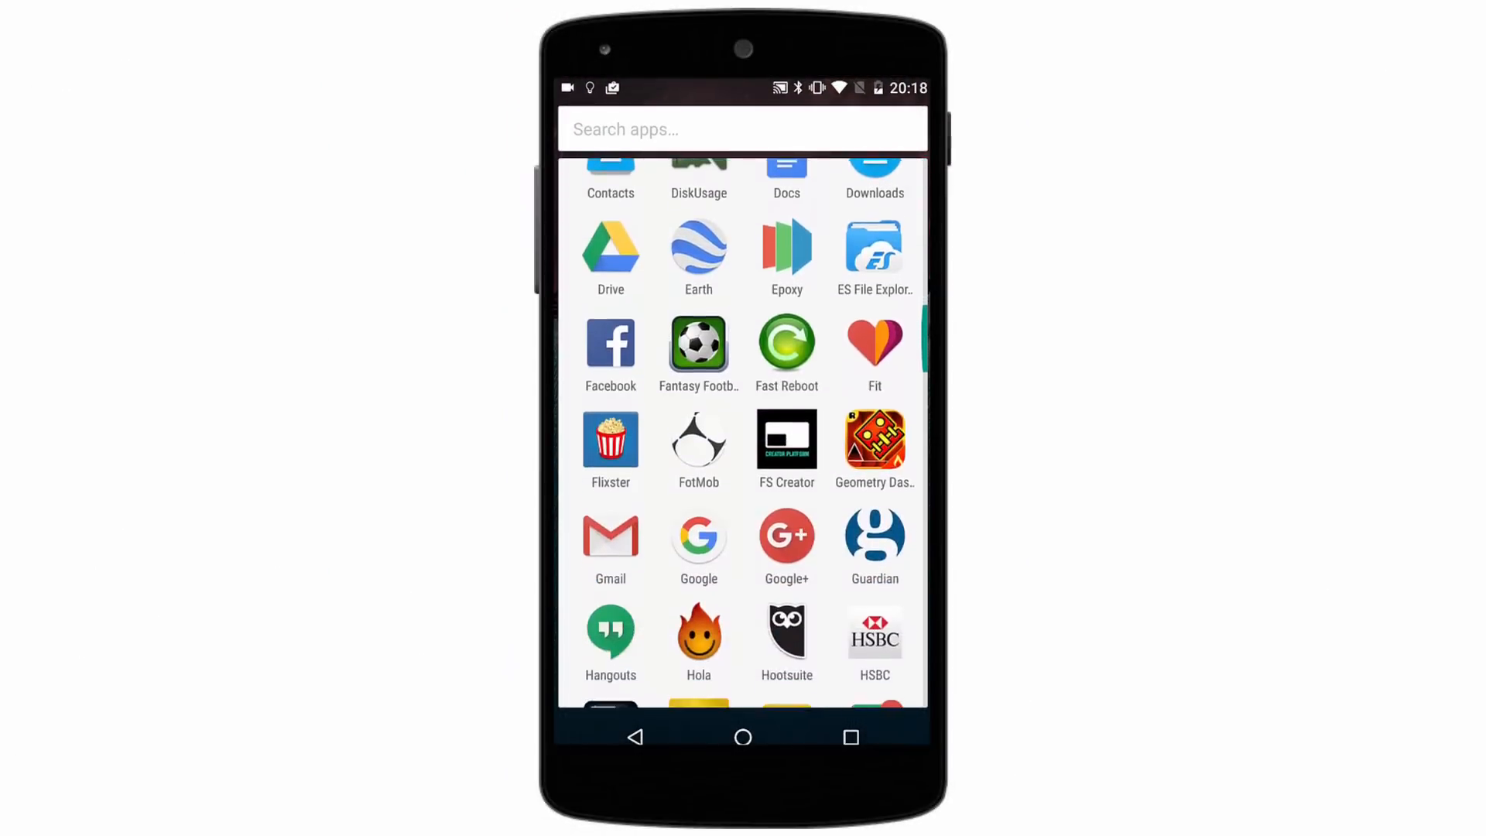